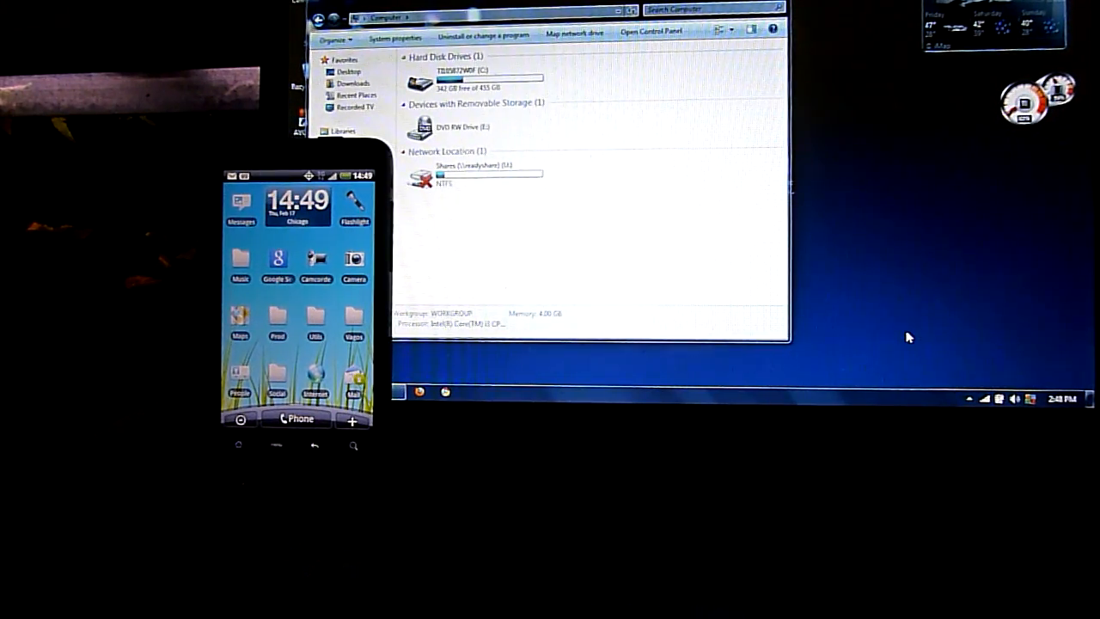
{"action": "mouse_move", "coordinate": [868, 289]}
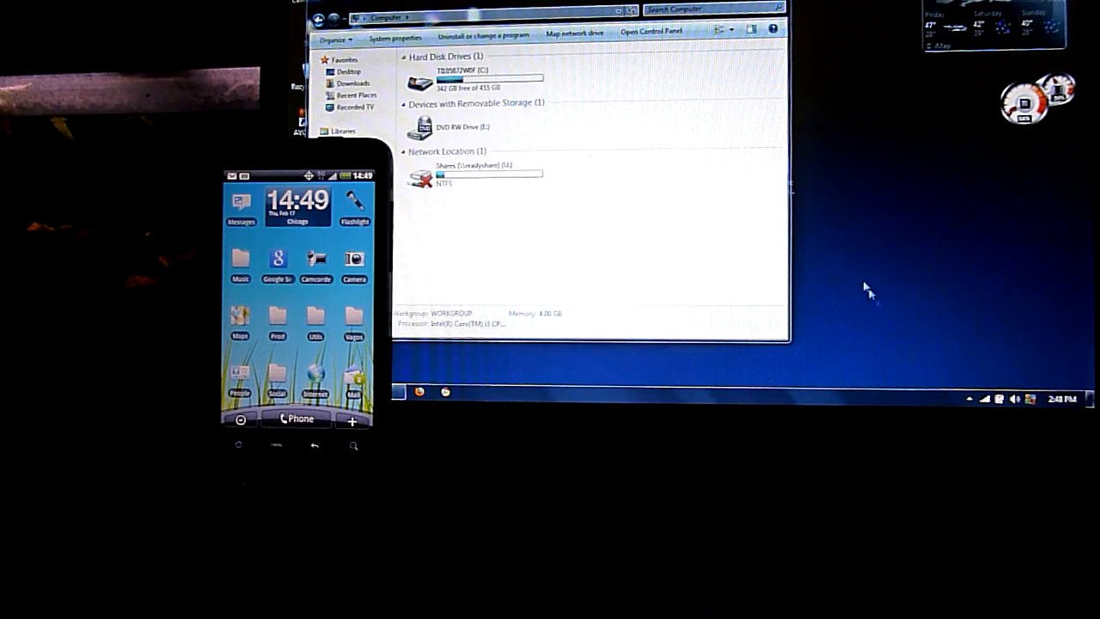
{"action": "mouse_move", "coordinate": [661, 204]}
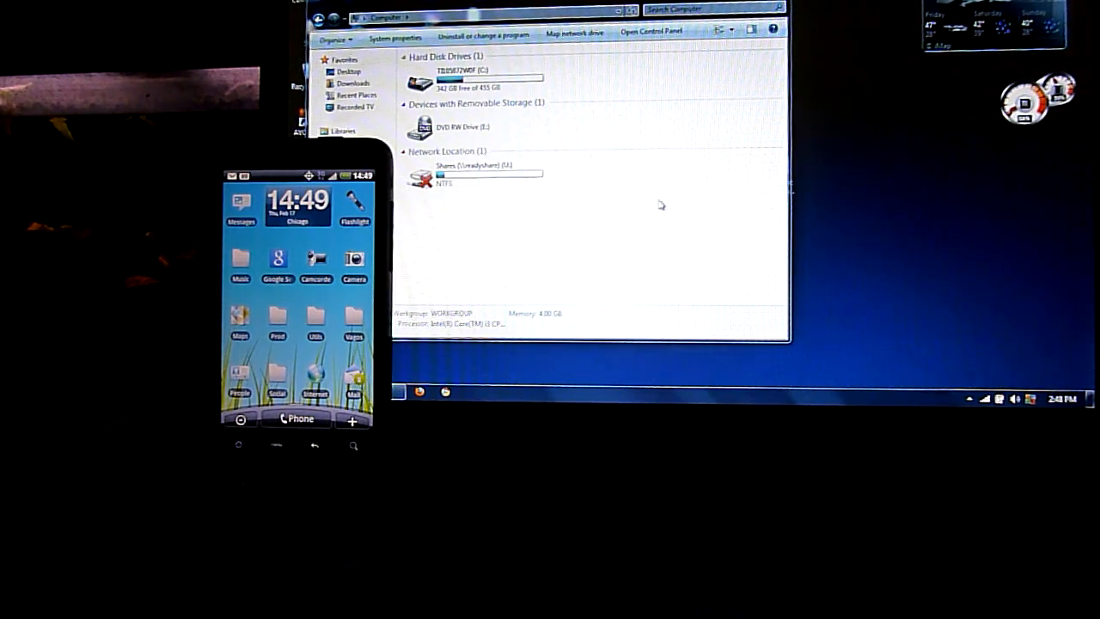
{"action": "mouse_move", "coordinate": [566, 206]}
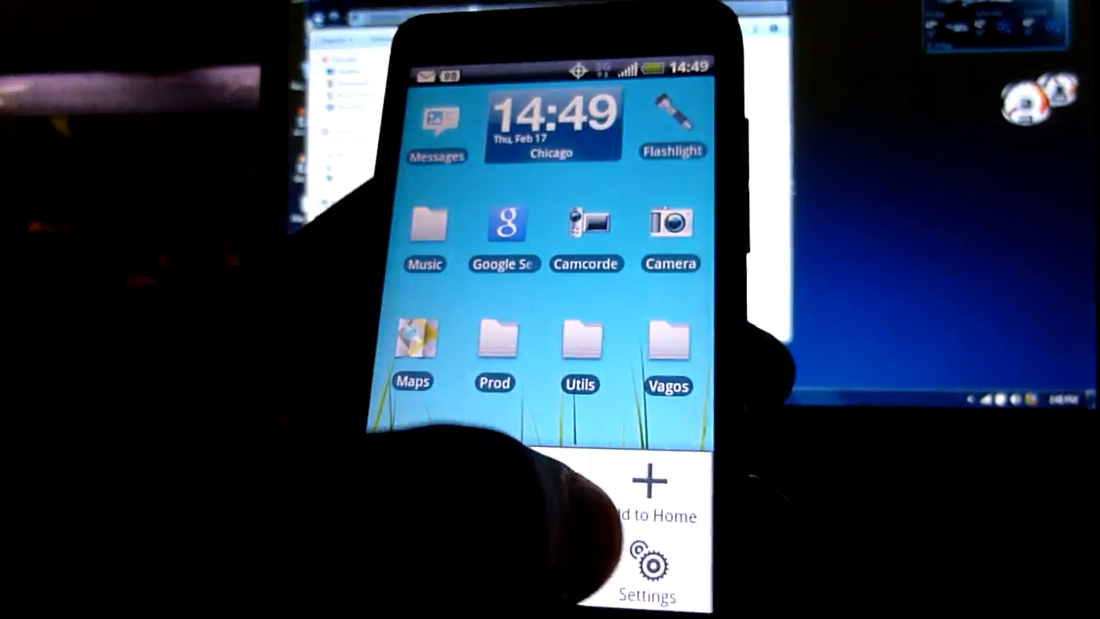
Browse the existing Phone ringtone list under Settings > Sound and cancel without changing it.
{"action": "left_click", "coordinate": [646, 567]}
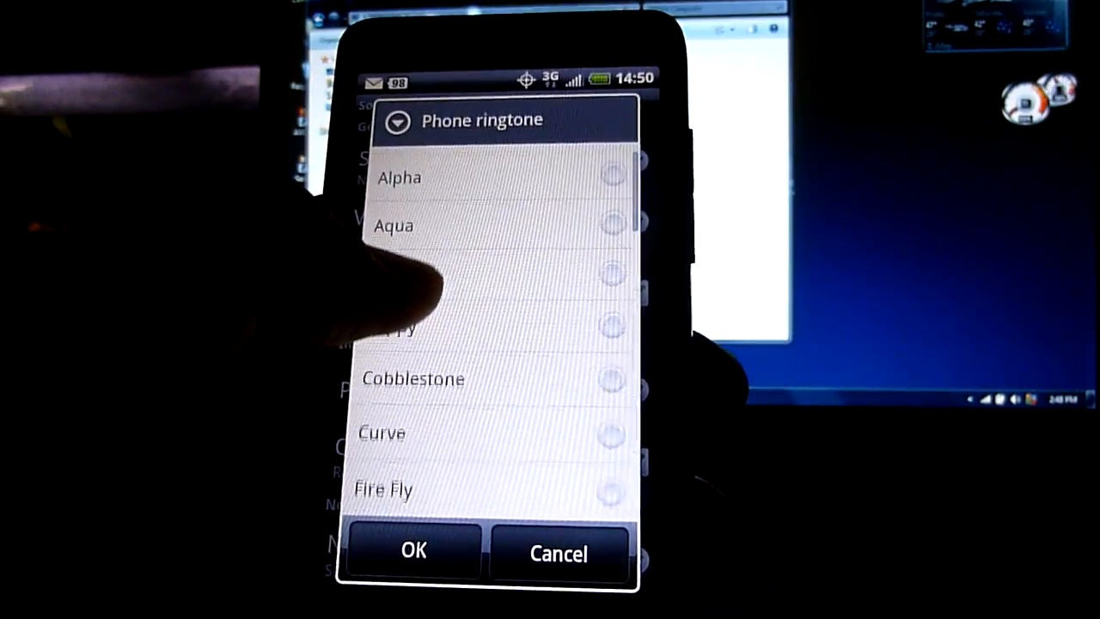
{"action": "scroll", "scroll_direction": "down", "scroll_amount": 3}
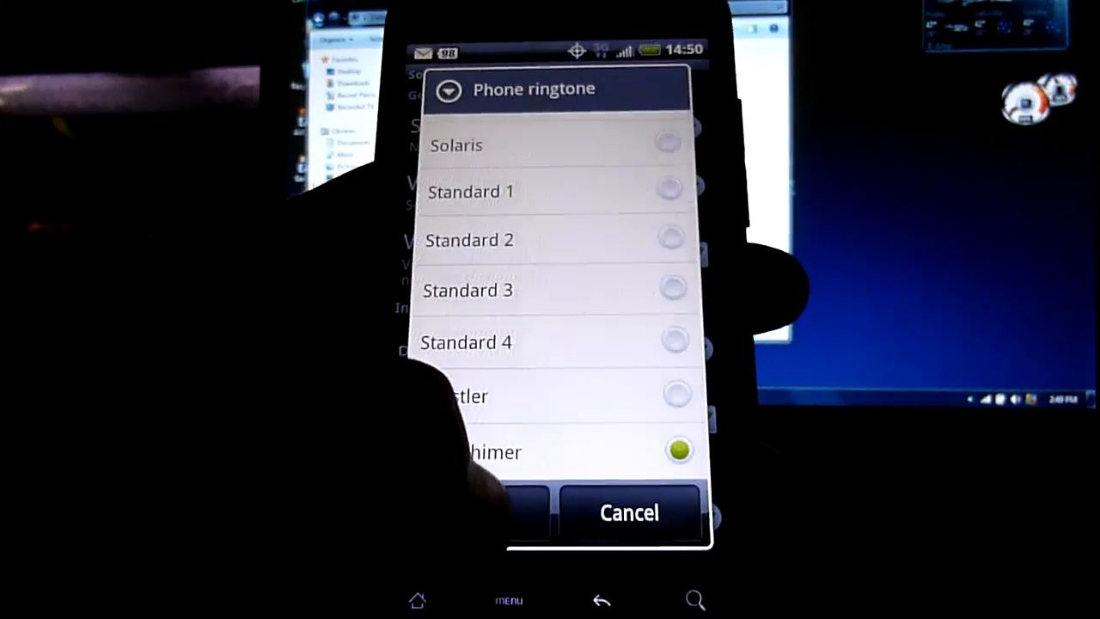
{"action": "left_click", "coordinate": [629, 512]}
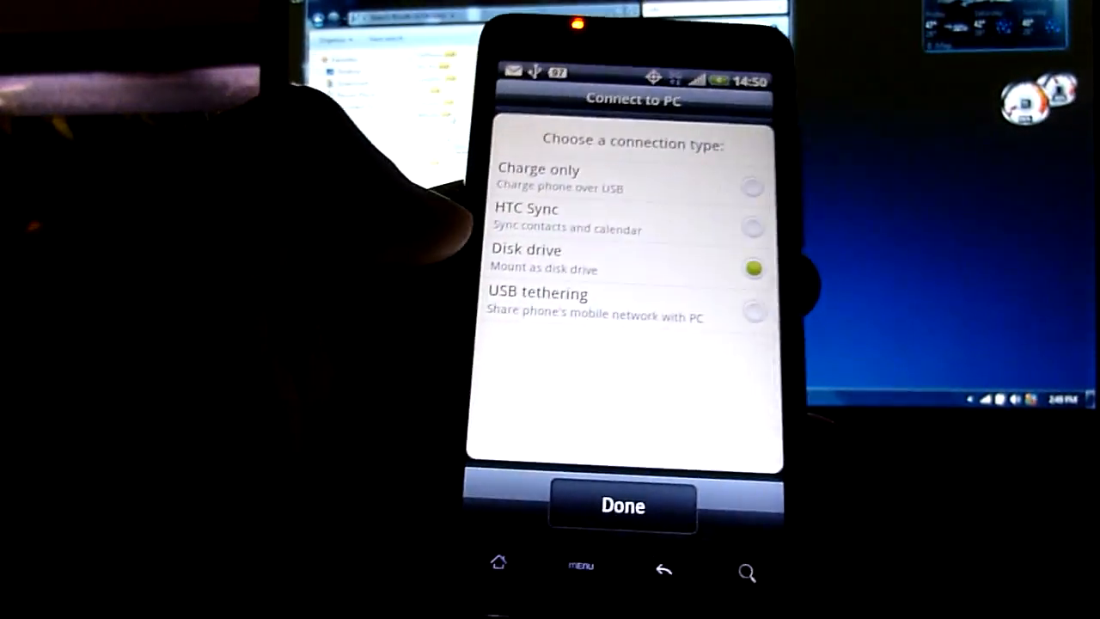
Choose Disk drive in Connect to PC so the phone's storage mounts on the PC.
{"action": "left_click", "coordinate": [622, 505]}
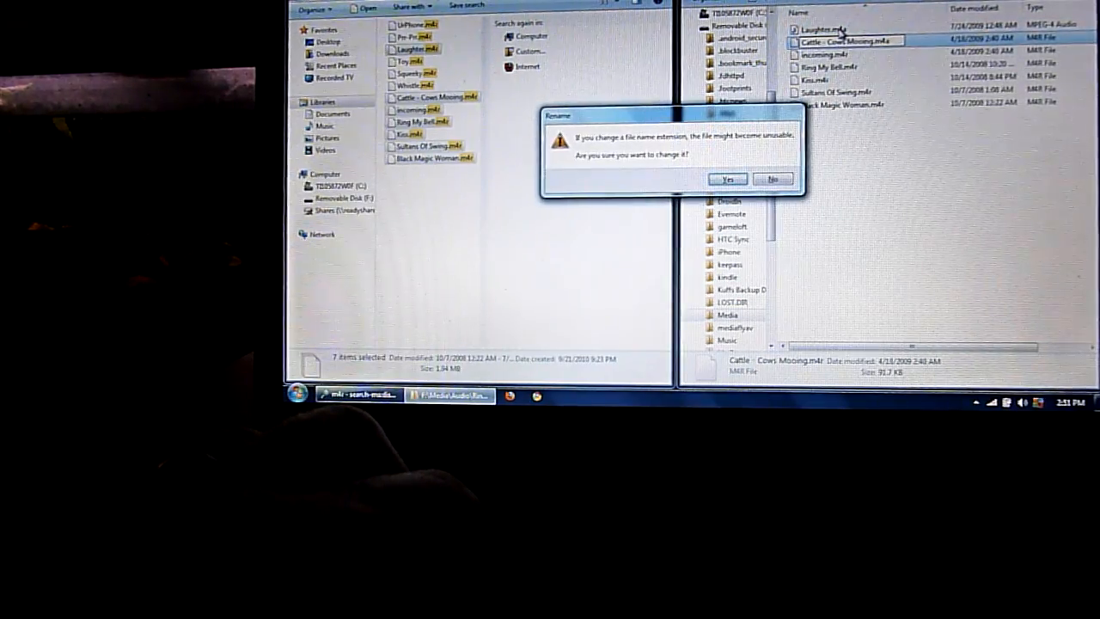
Rename the copied ringtones such as Ring My Bell and Black Magic Woman from .m4r to .m4a, confirming each warning.
{"action": "left_click", "coordinate": [727, 179]}
{"action": "type", "text": "a"}
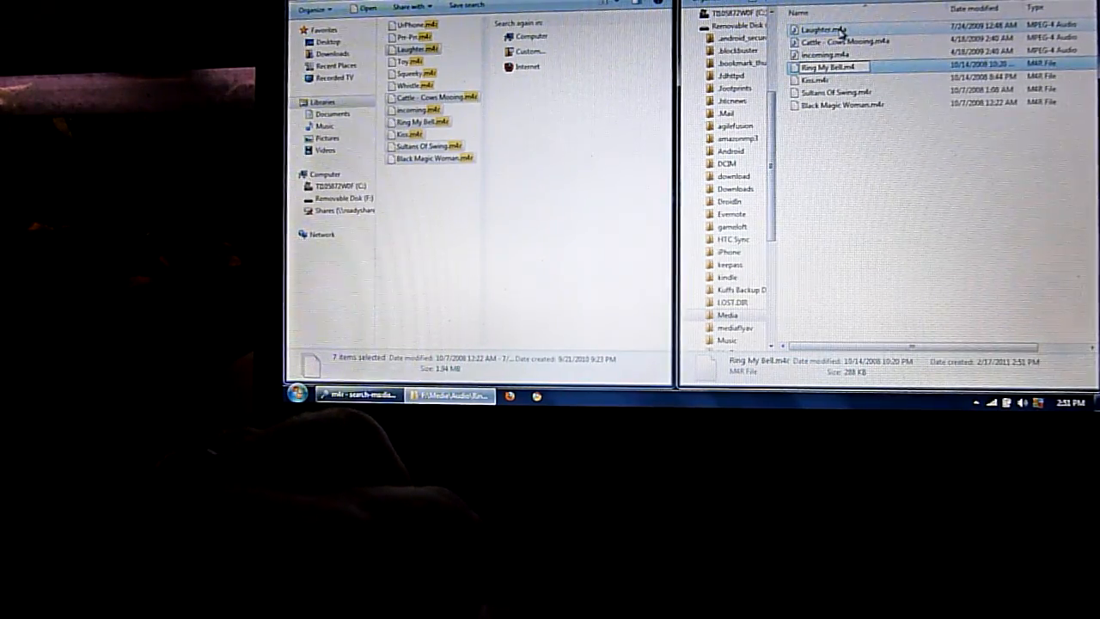
{"action": "left_click", "coordinate": [839, 93]}
{"action": "type", "text": "a"}
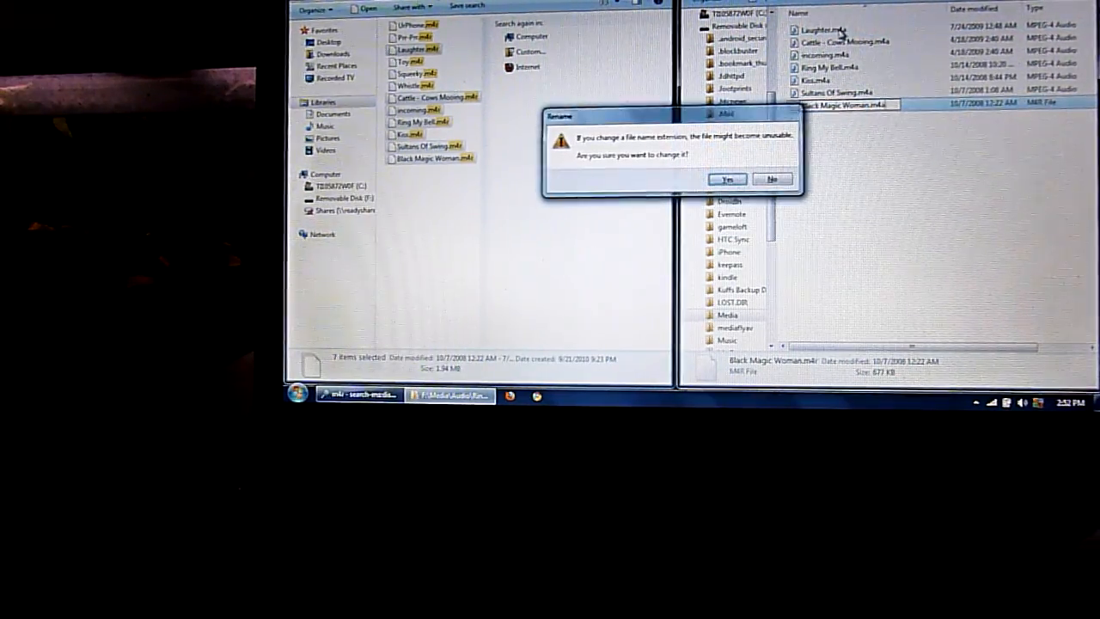
{"action": "left_click", "coordinate": [727, 178]}
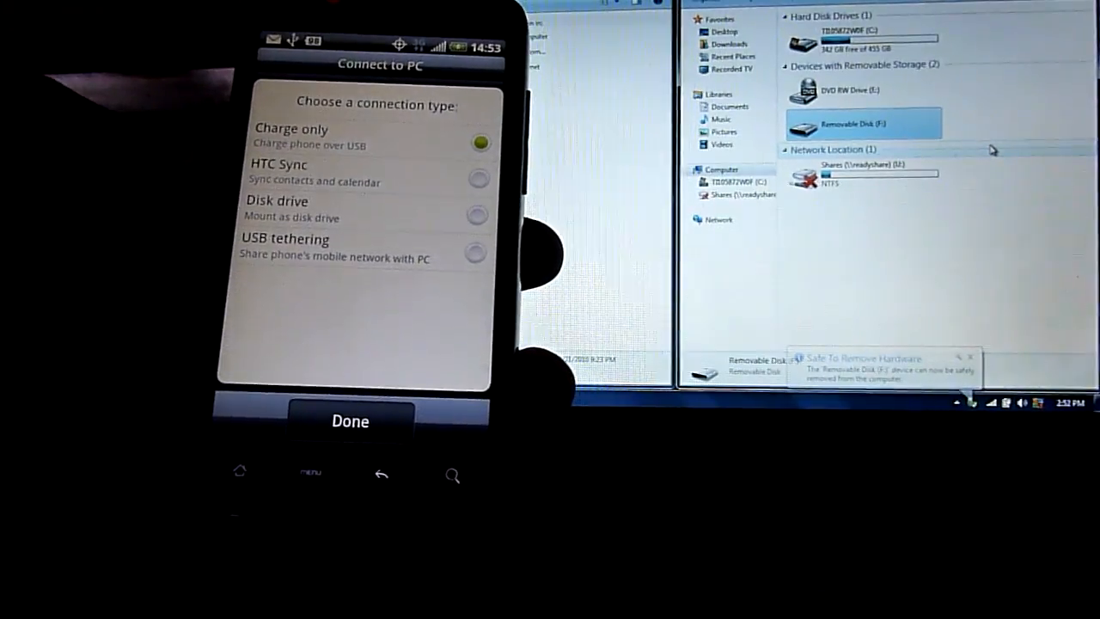
Set Connect to PC back to Charge only to release the SD card.
{"action": "left_click", "coordinate": [351, 421]}
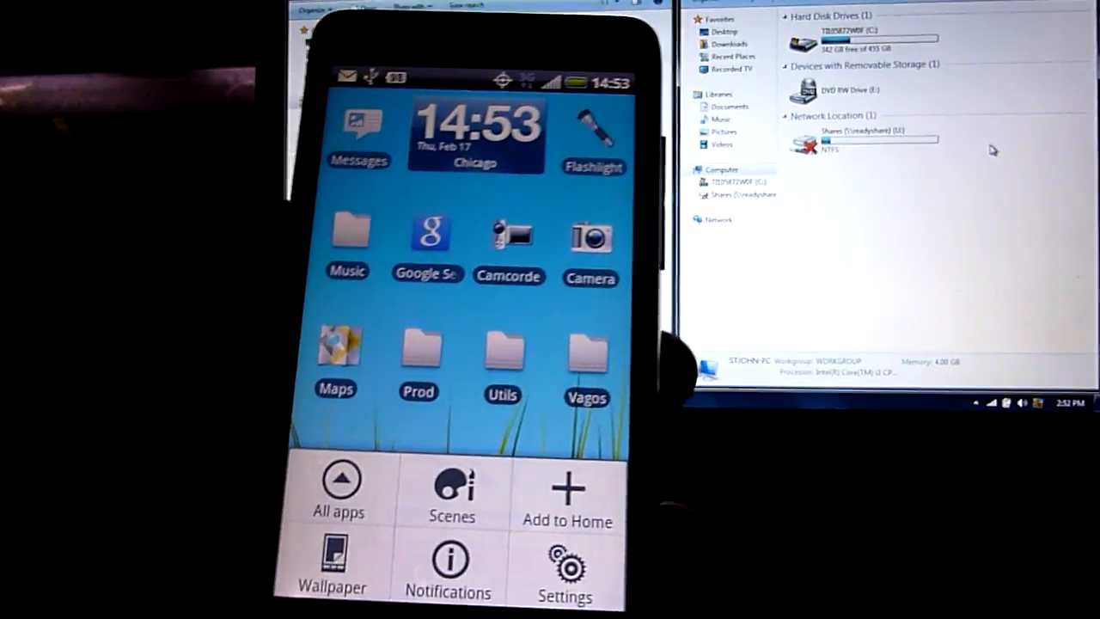
Scroll the Phone ringtone list to find Black Magic Woman, Cattle - Cows Mooing, Laughter and Ring My Bell.
{"action": "left_click", "coordinate": [565, 570]}
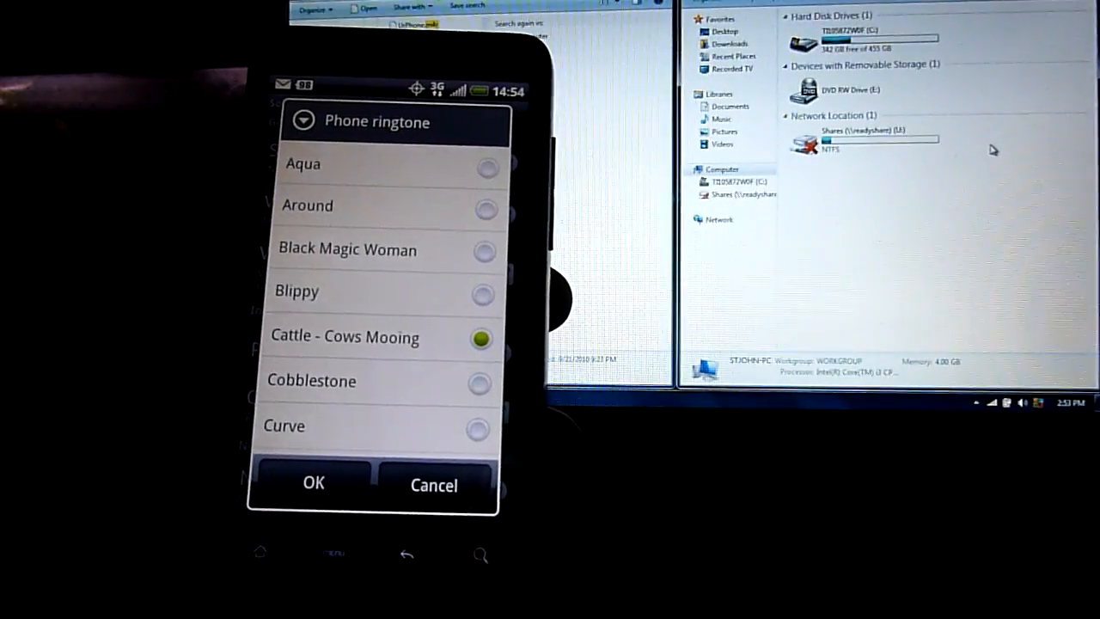
{"action": "scroll", "scroll_direction": "down", "scroll_amount": 3}
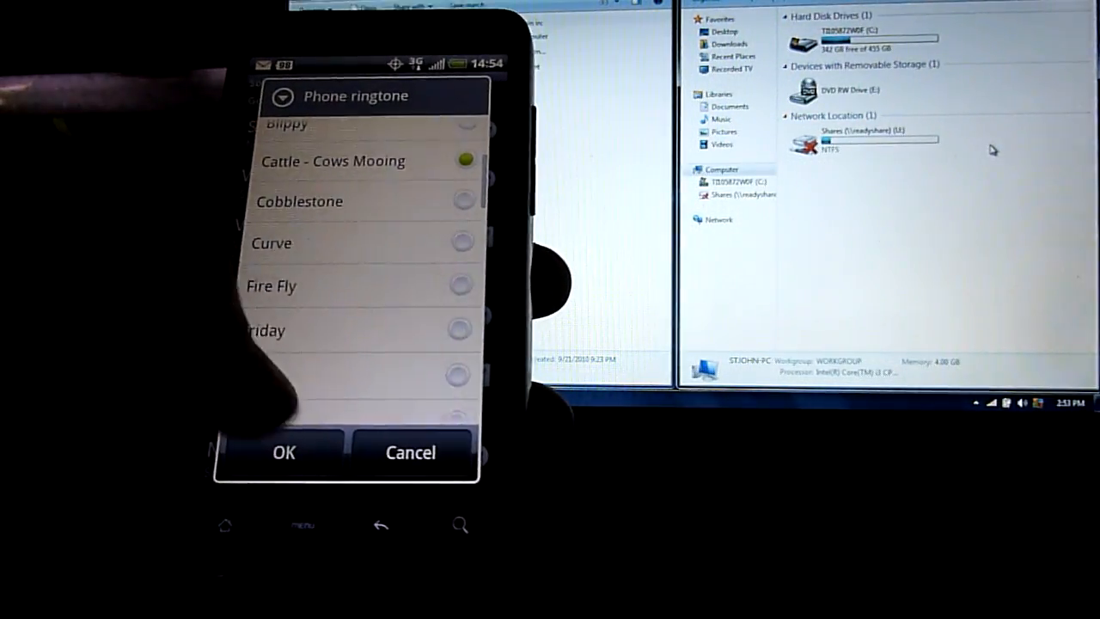
{"action": "scroll", "scroll_direction": "down", "scroll_amount": 3}
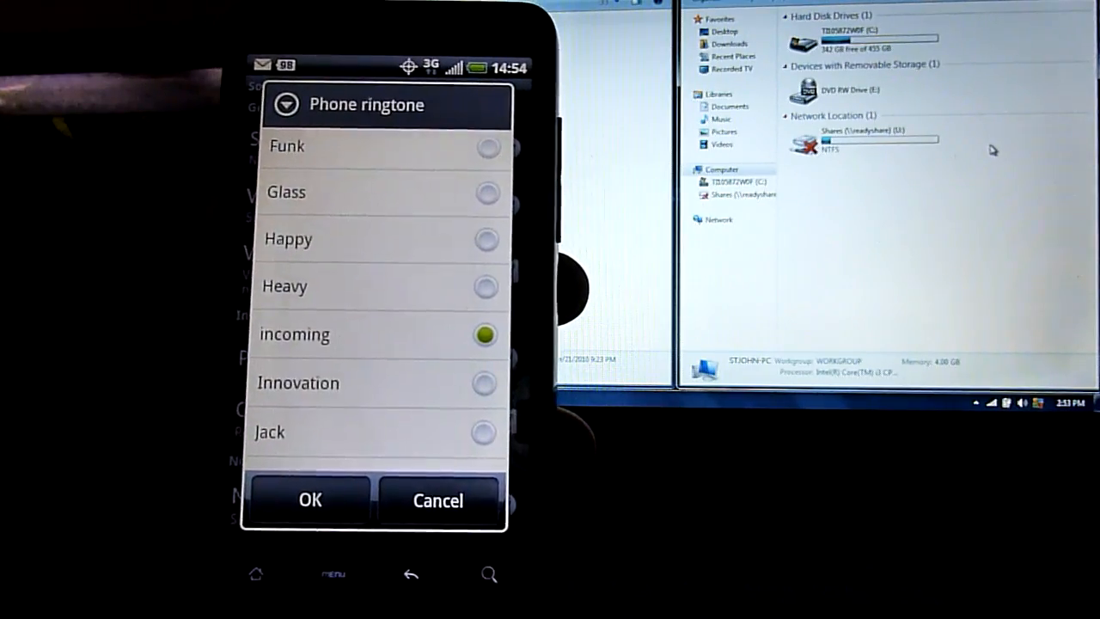
{"action": "scroll", "scroll_direction": "down", "scroll_amount": 3}
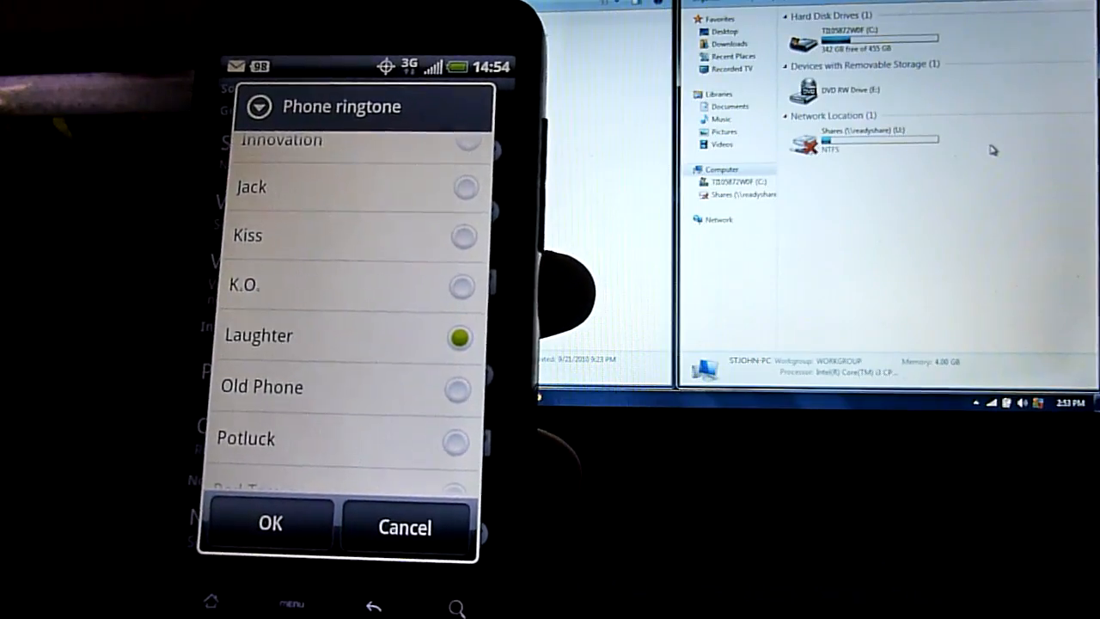
{"action": "scroll", "scroll_direction": "down", "scroll_amount": 3}
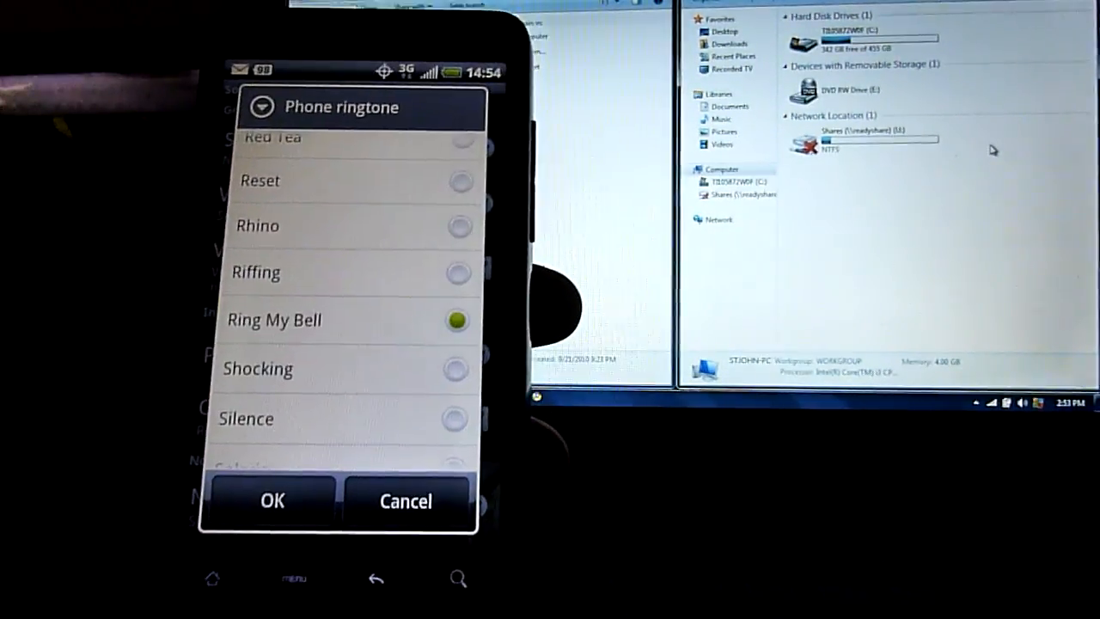
{"action": "scroll", "scroll_direction": "down", "scroll_amount": 3}
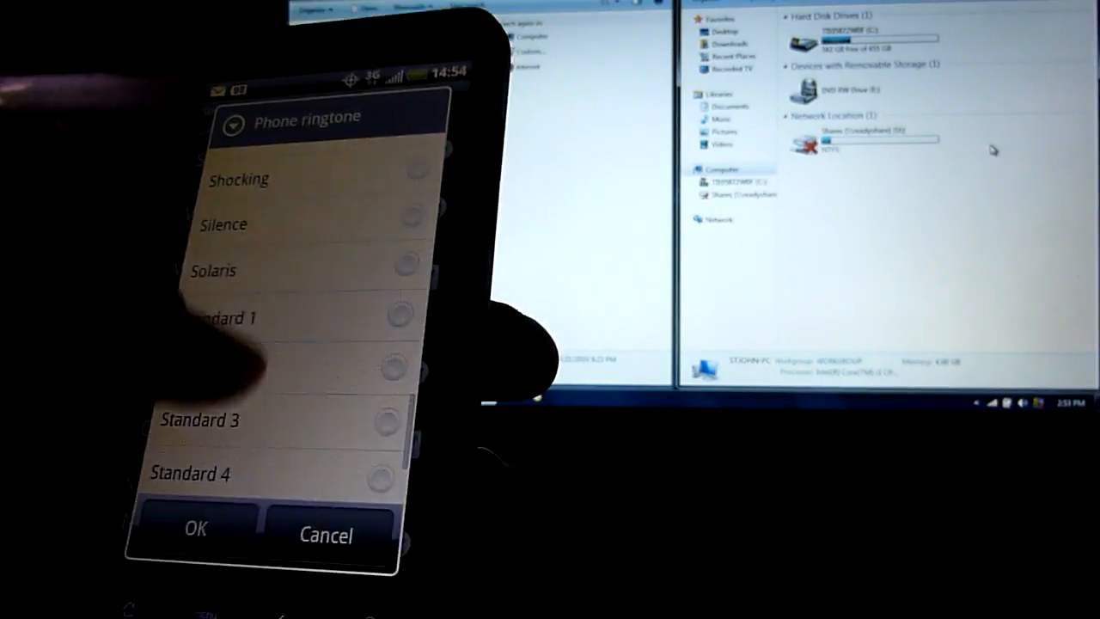